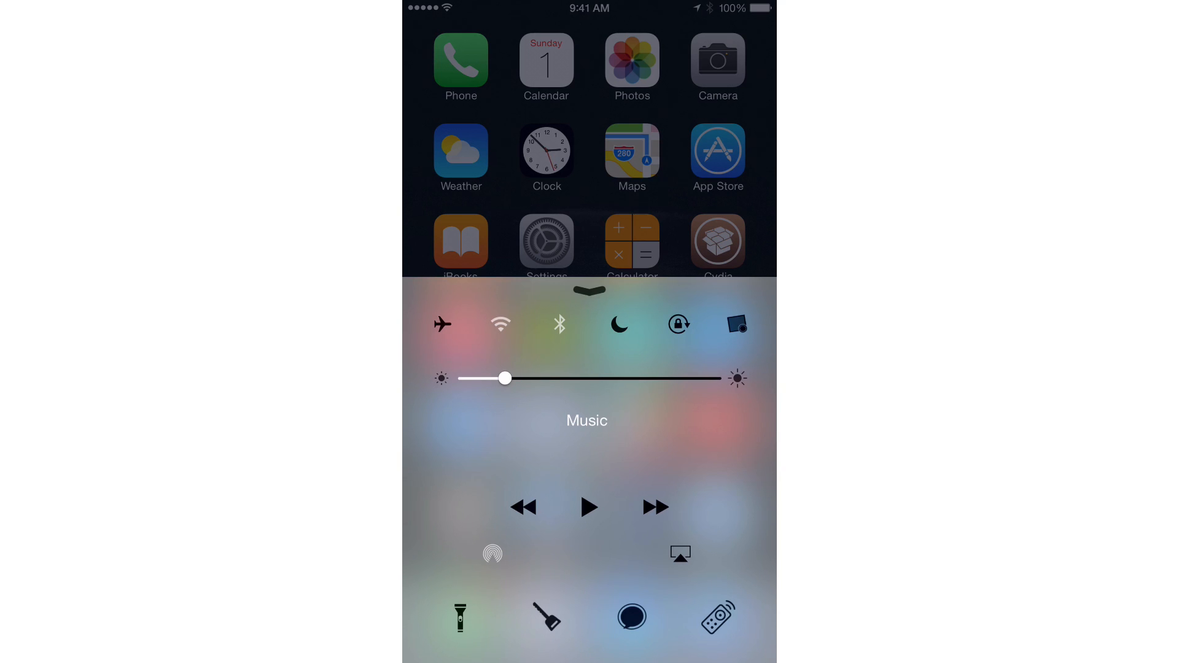
Dismiss Control Center and land on the CClean settings page with all switches off.
click(500, 305)
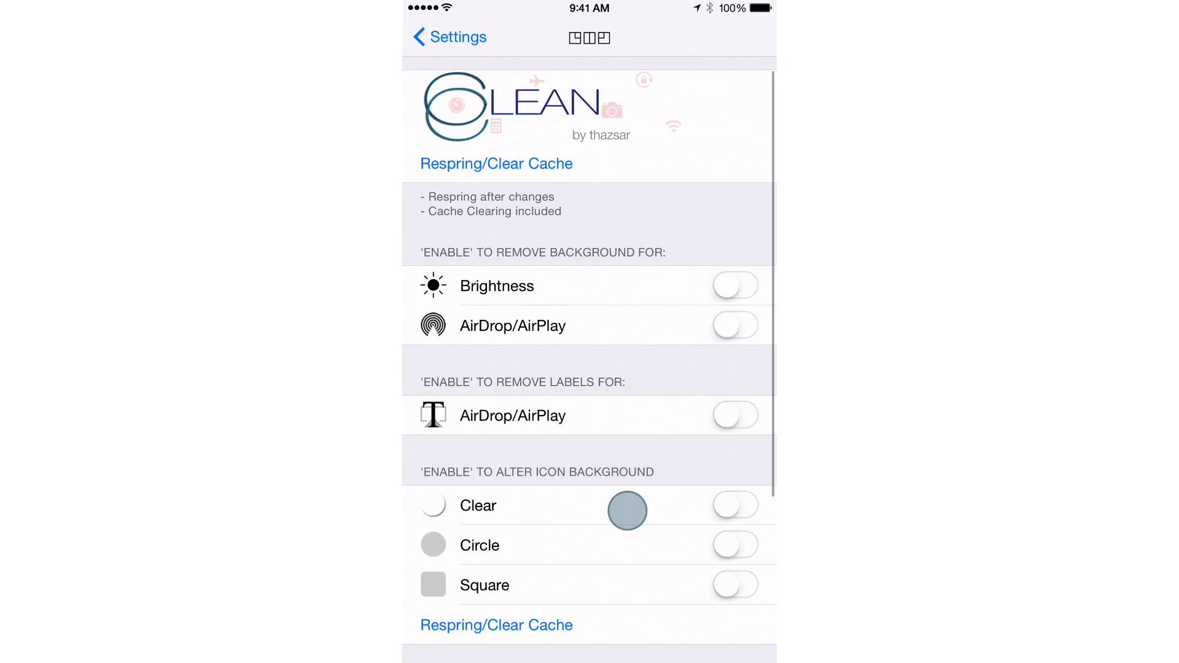
Preview Control Center, dismiss it, and enable Remove Background for AirDrop/AirPlay.
scroll(down, 3)
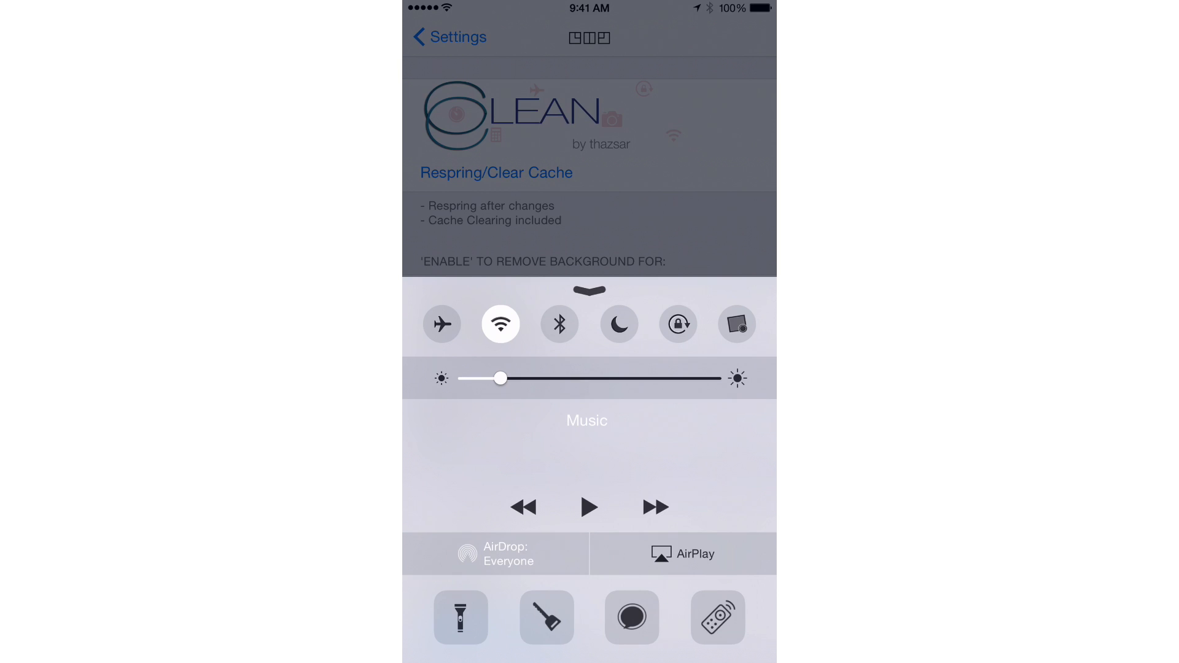
drag(502, 378, 517, 387)
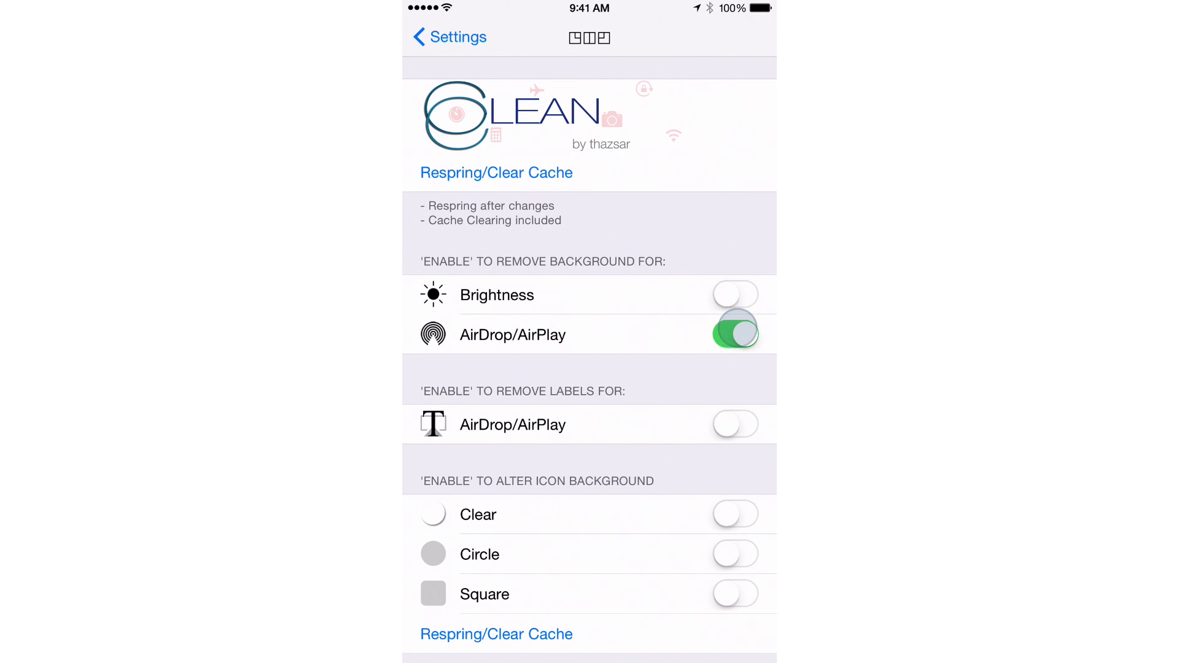
Enable Remove Background for Brightness and Remove Labels for AirDrop/AirPlay.
click(734, 294)
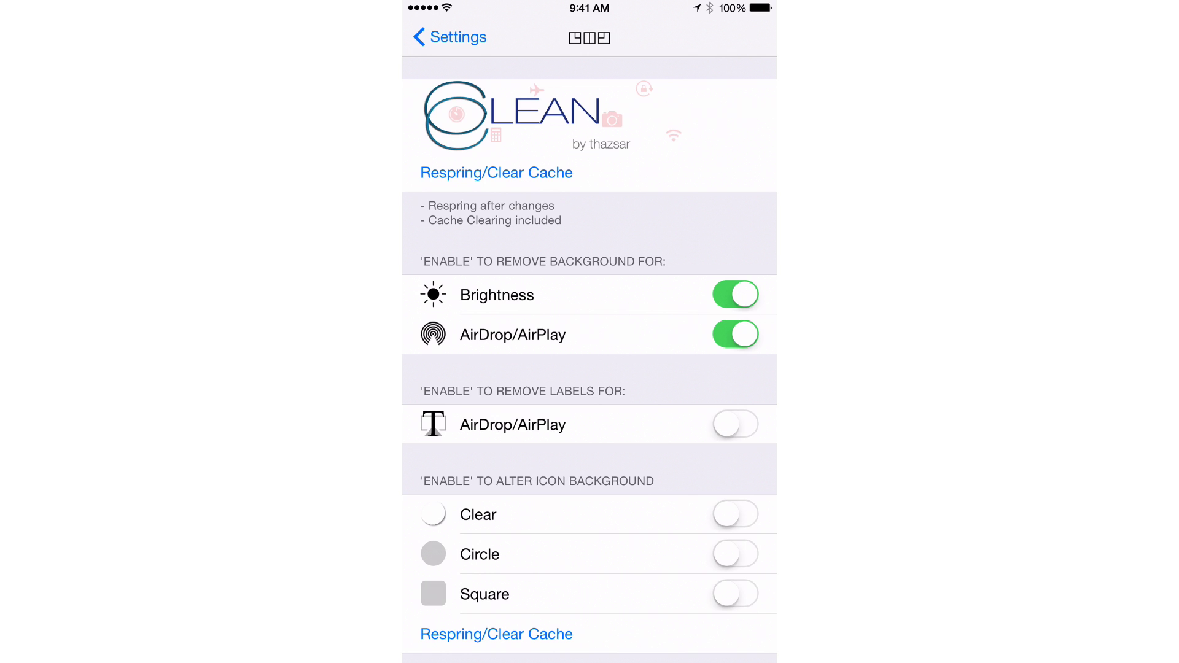
scroll(down, 3)
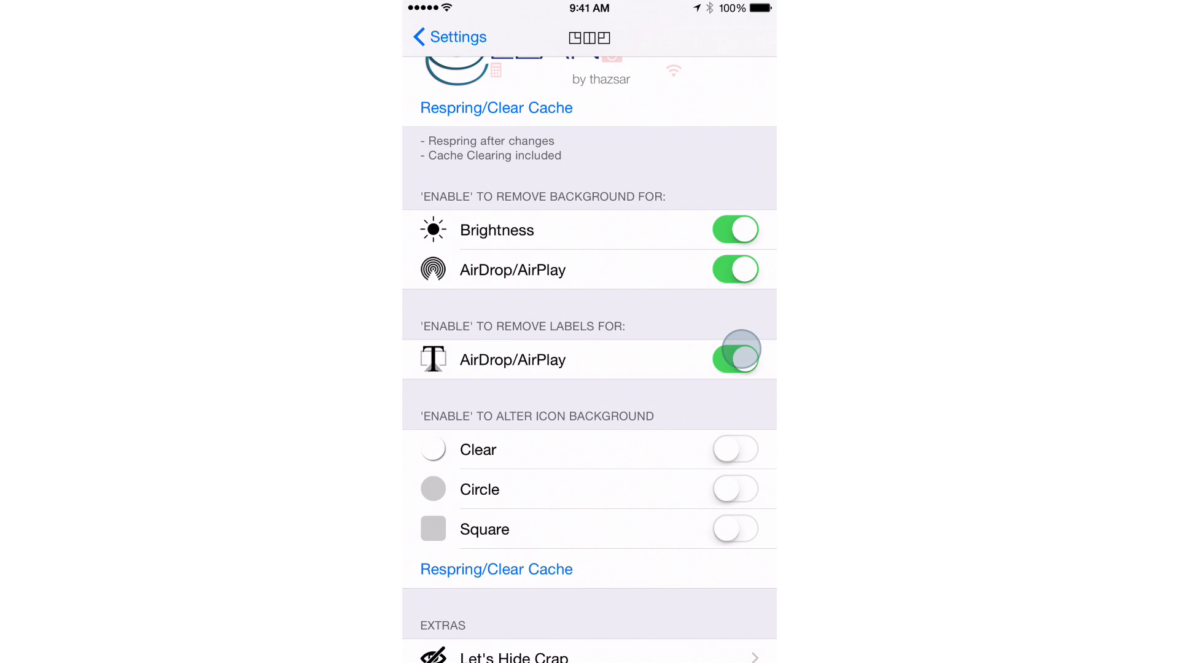
click(735, 360)
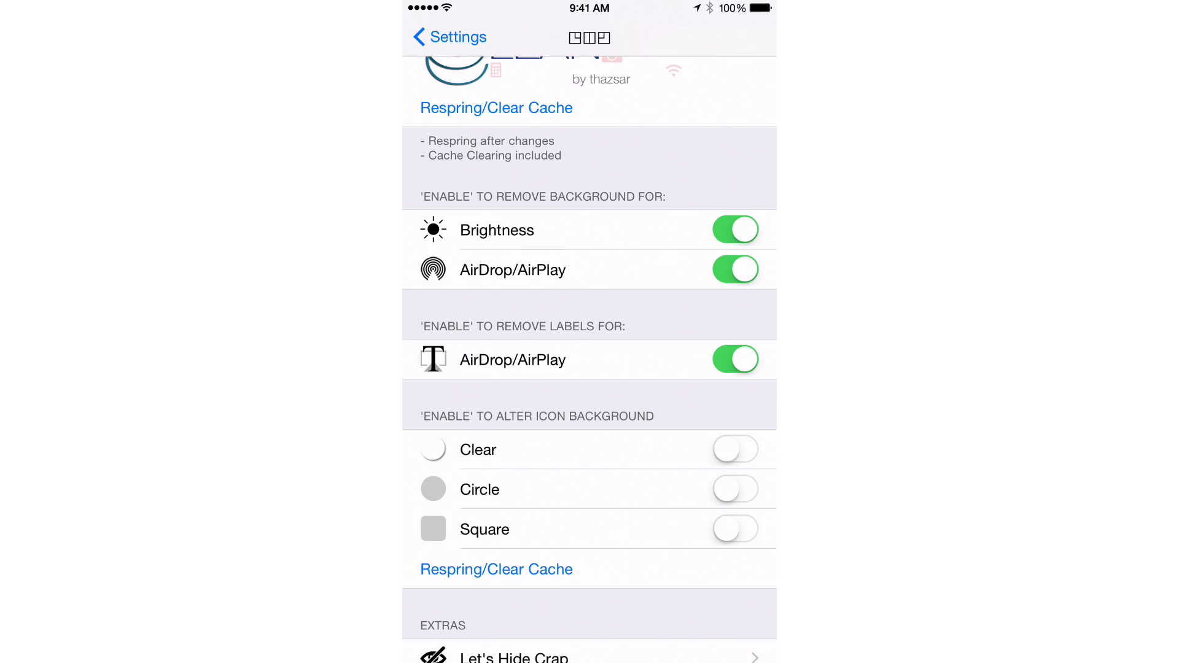
click(735, 449)
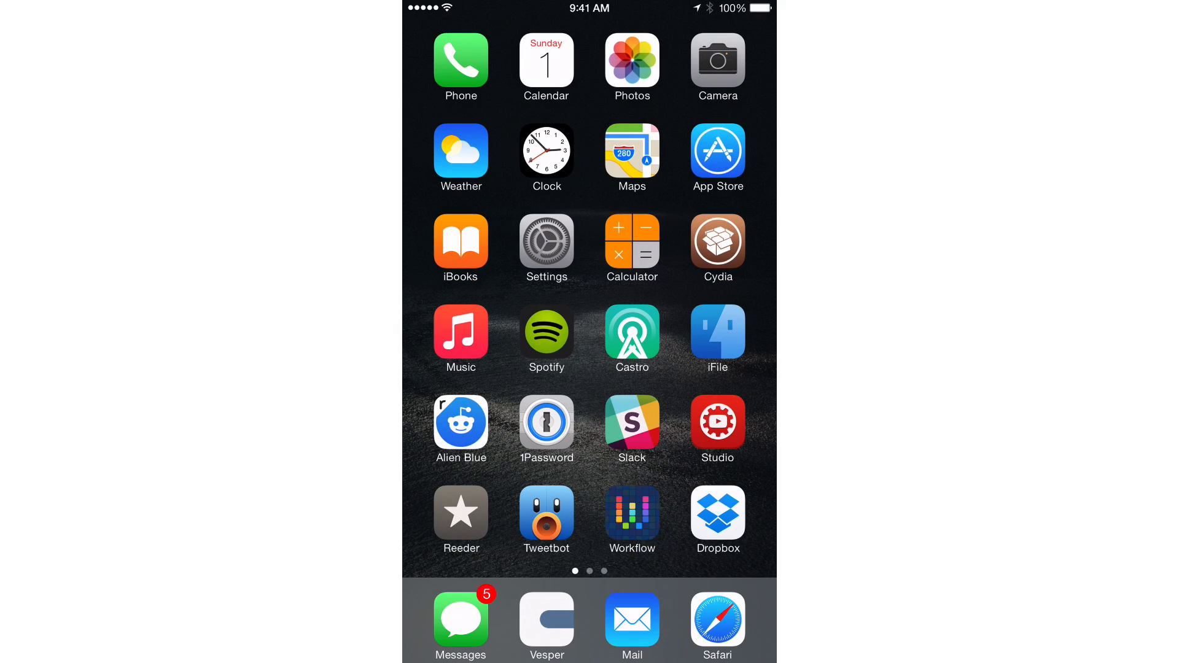
Navigate Settings to CClean's Extras and enter the Let's Hide Crap page.
click(546, 249)
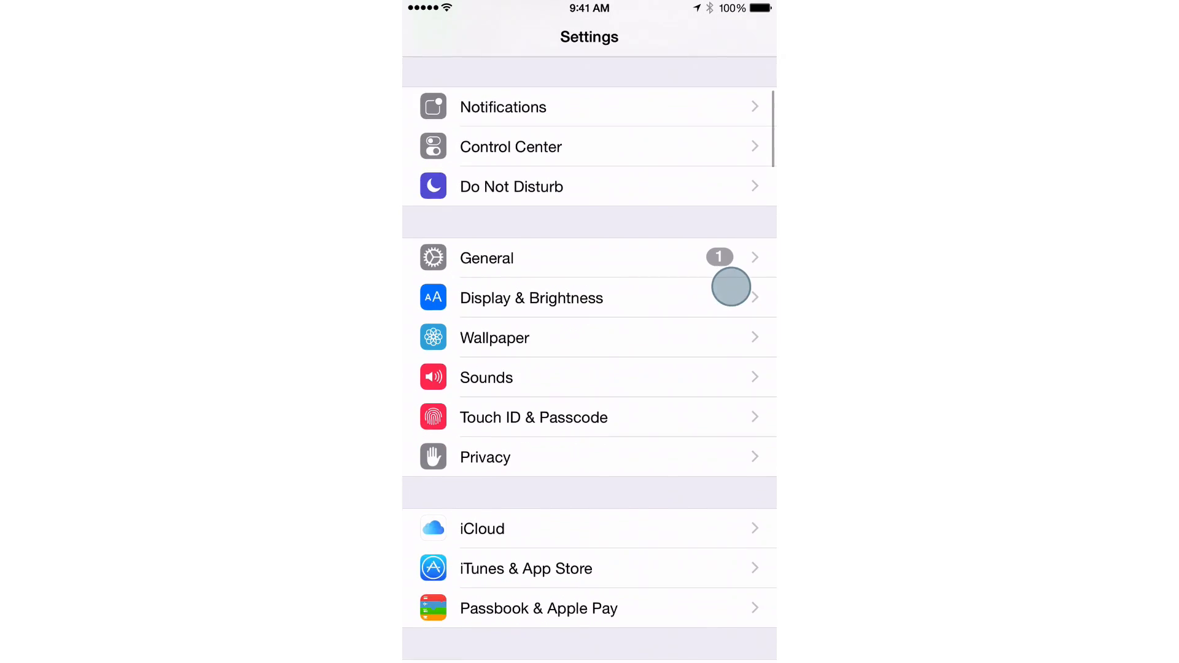
scroll(down, 3)
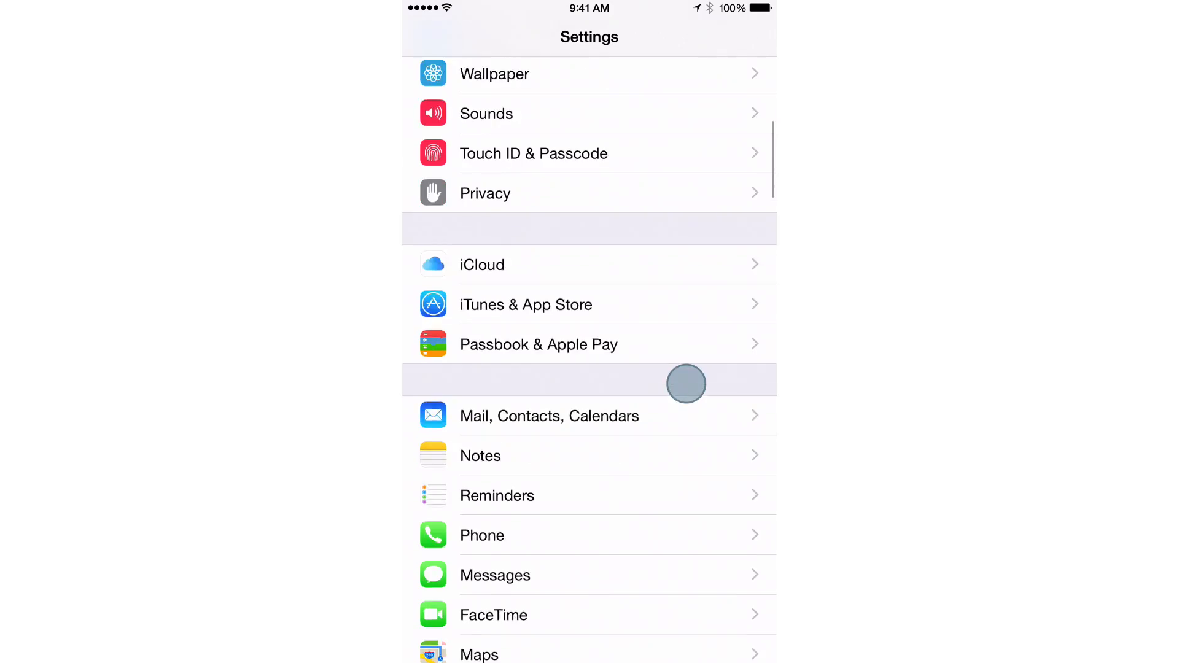
scroll(down, 3)
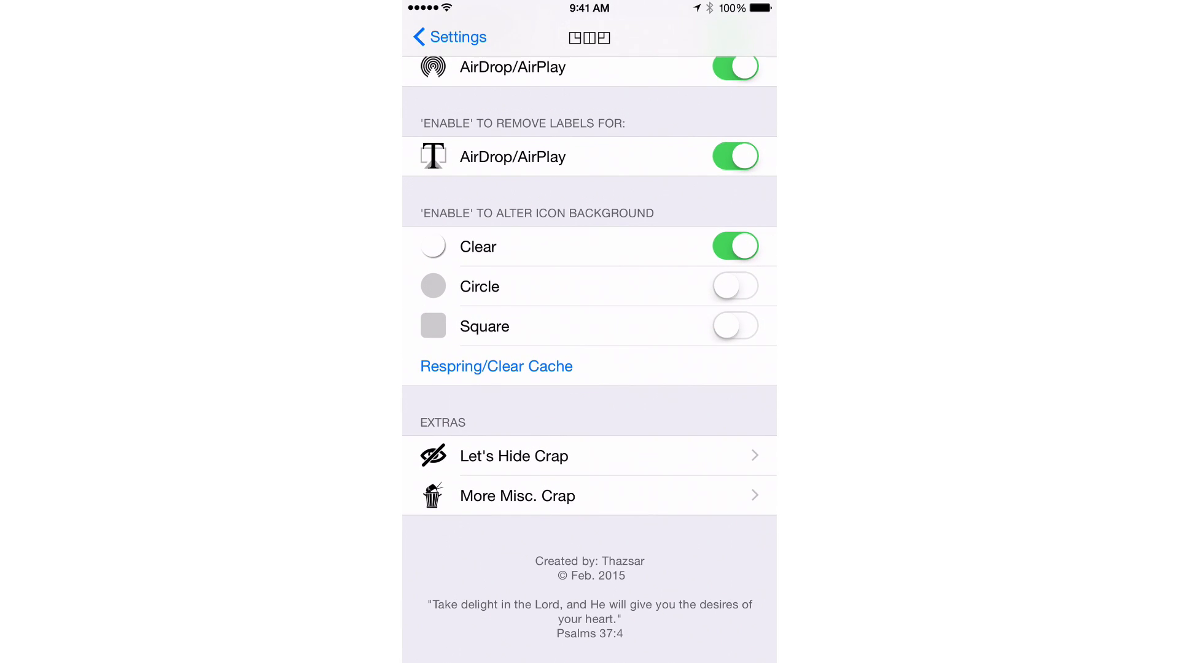
click(513, 456)
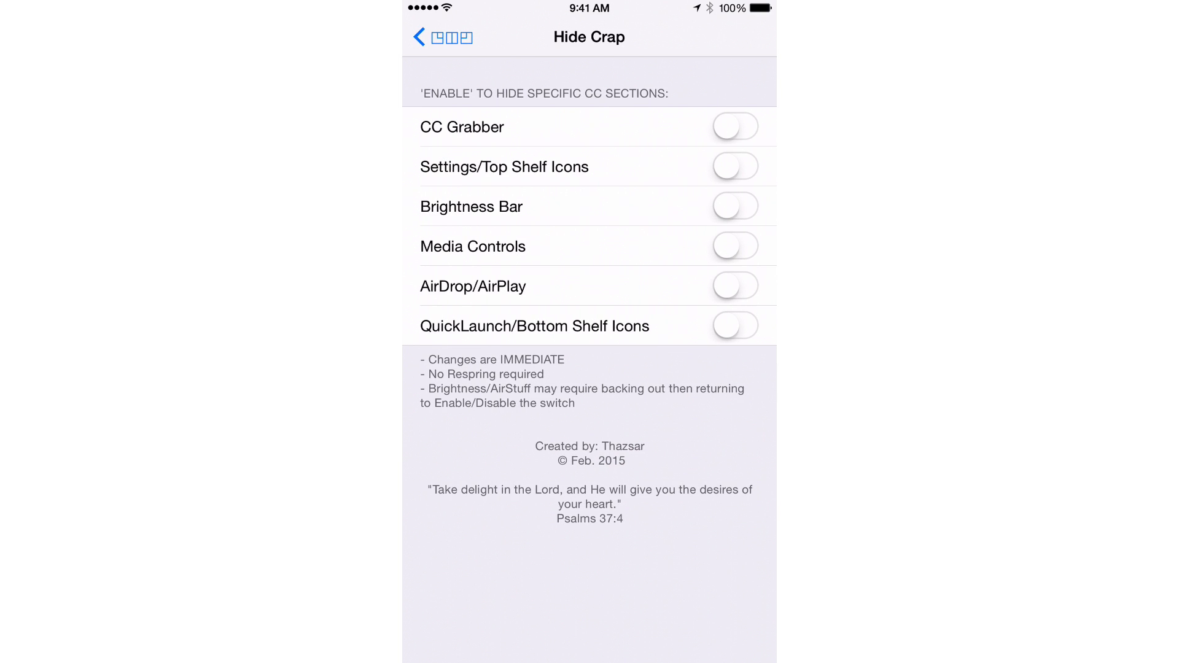
Hide QuickLaunch/Bottom Shelf Icons and Media Controls, then return to the main CClean page.
click(734, 326)
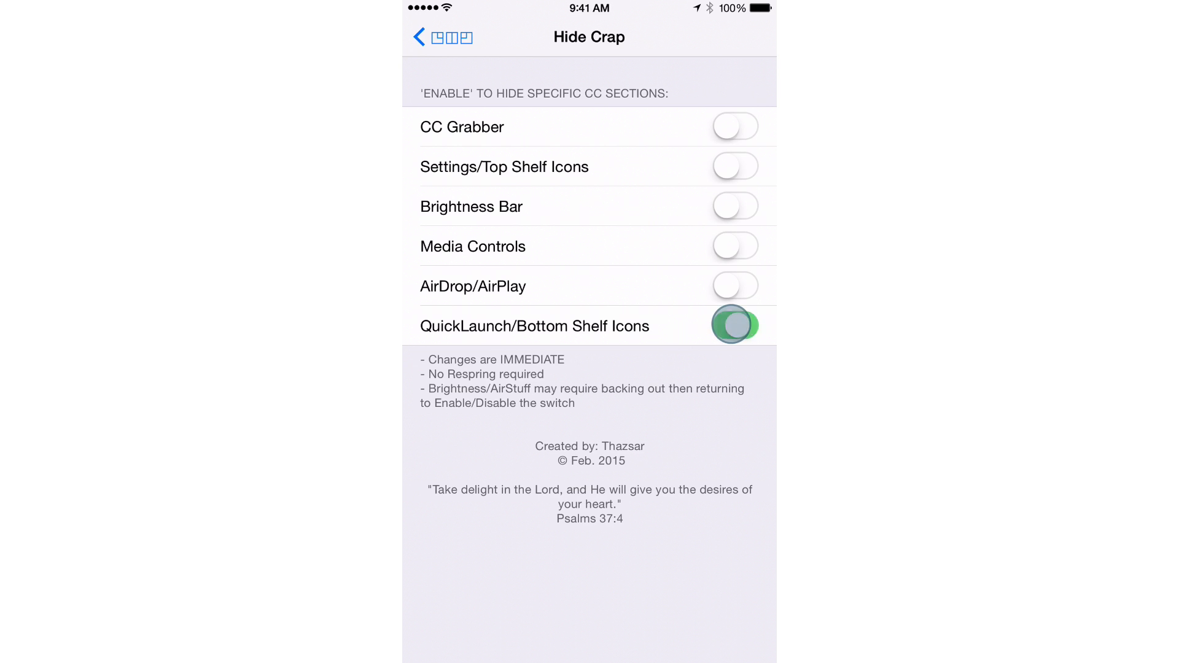
click(735, 326)
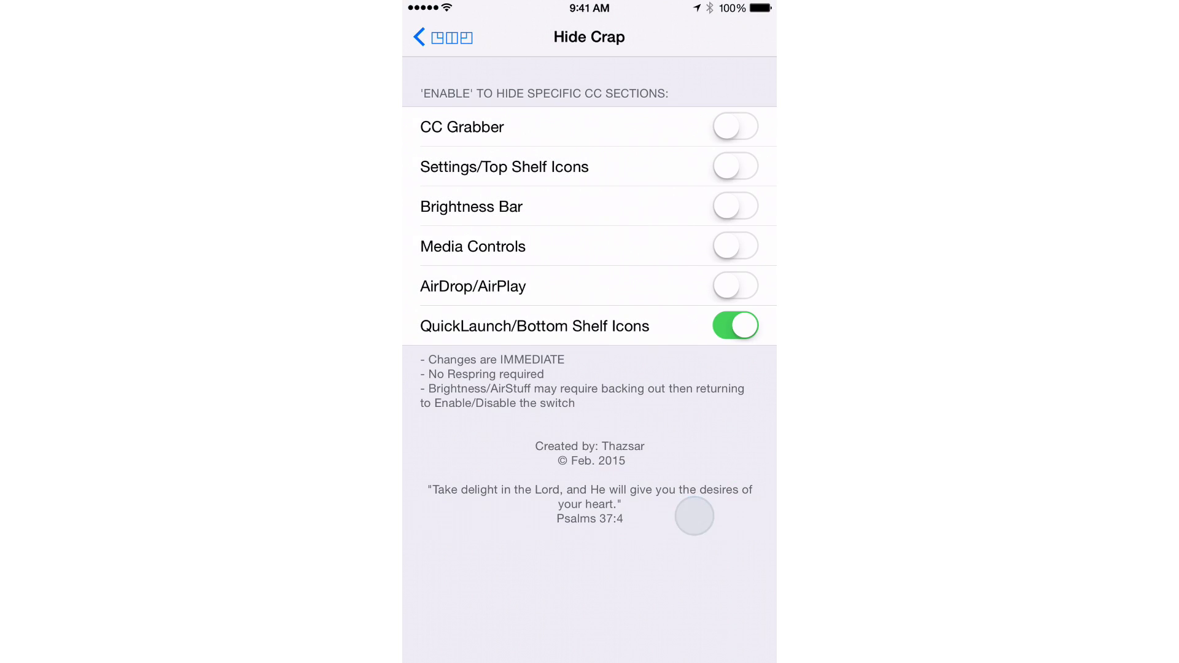
click(734, 246)
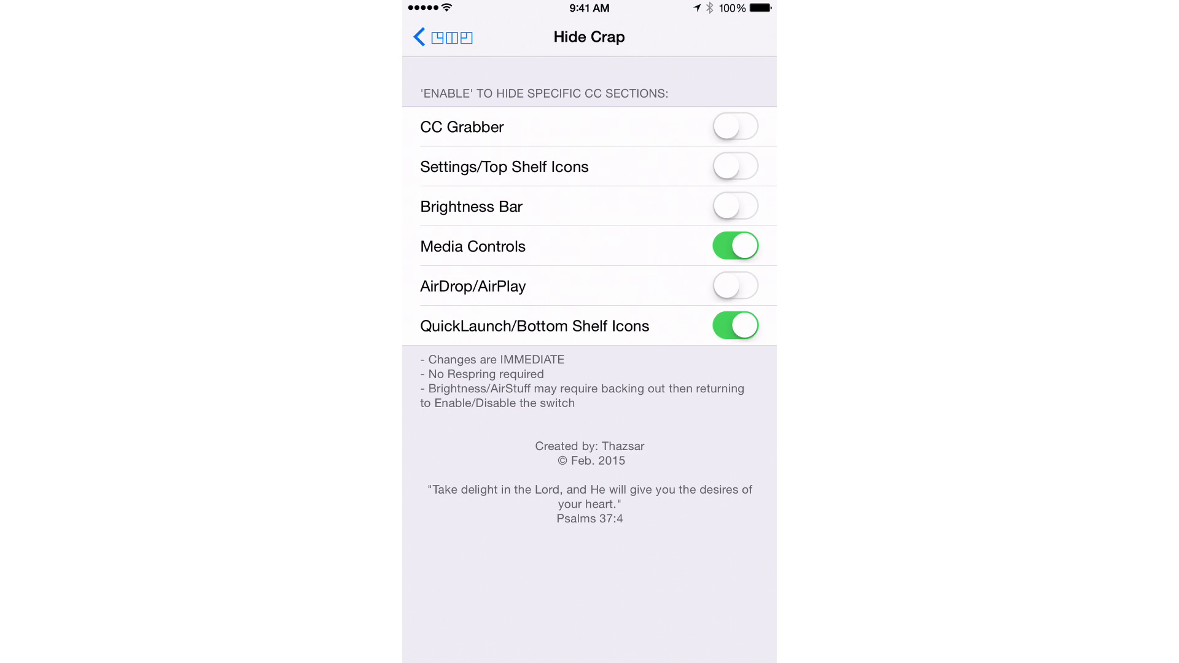
click(433, 35)
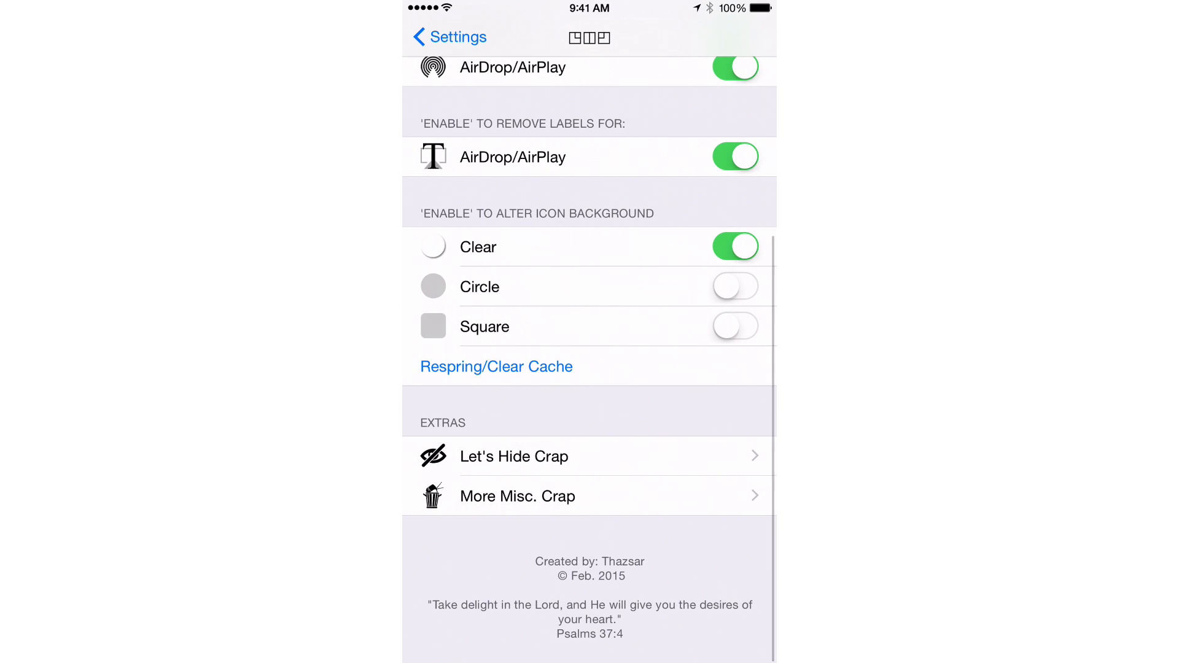
In More Misc. Crap, enable Rounded AirStuff Section and Jumbo CC Icons, then go back.
click(517, 495)
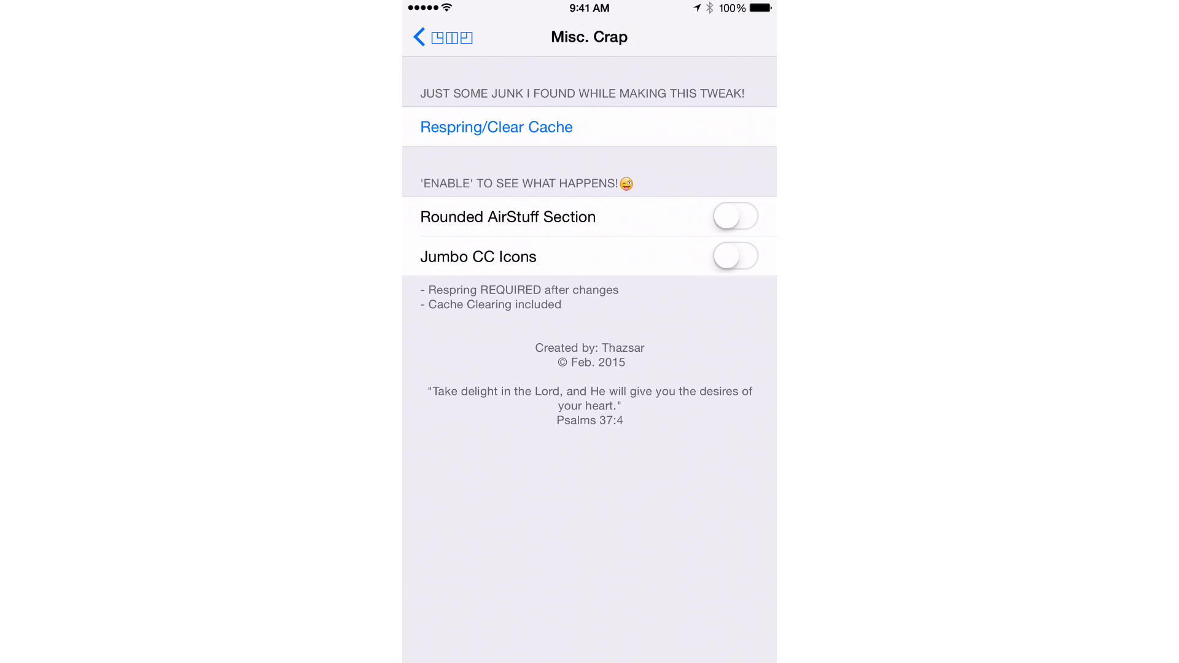
click(734, 216)
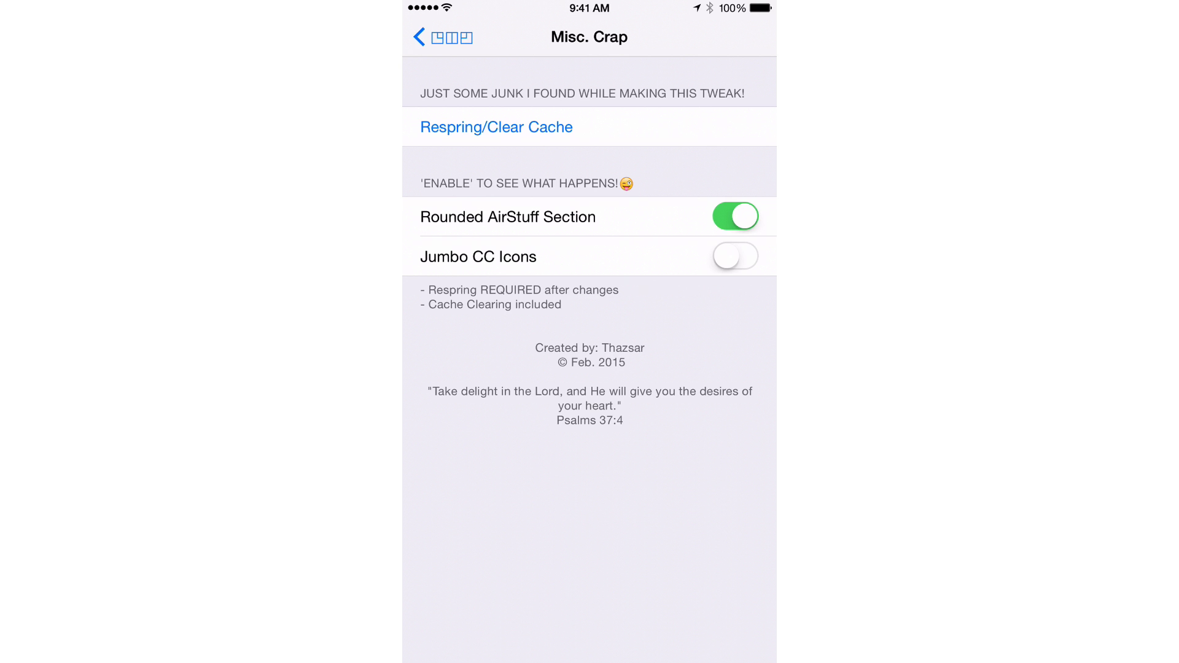
click(734, 256)
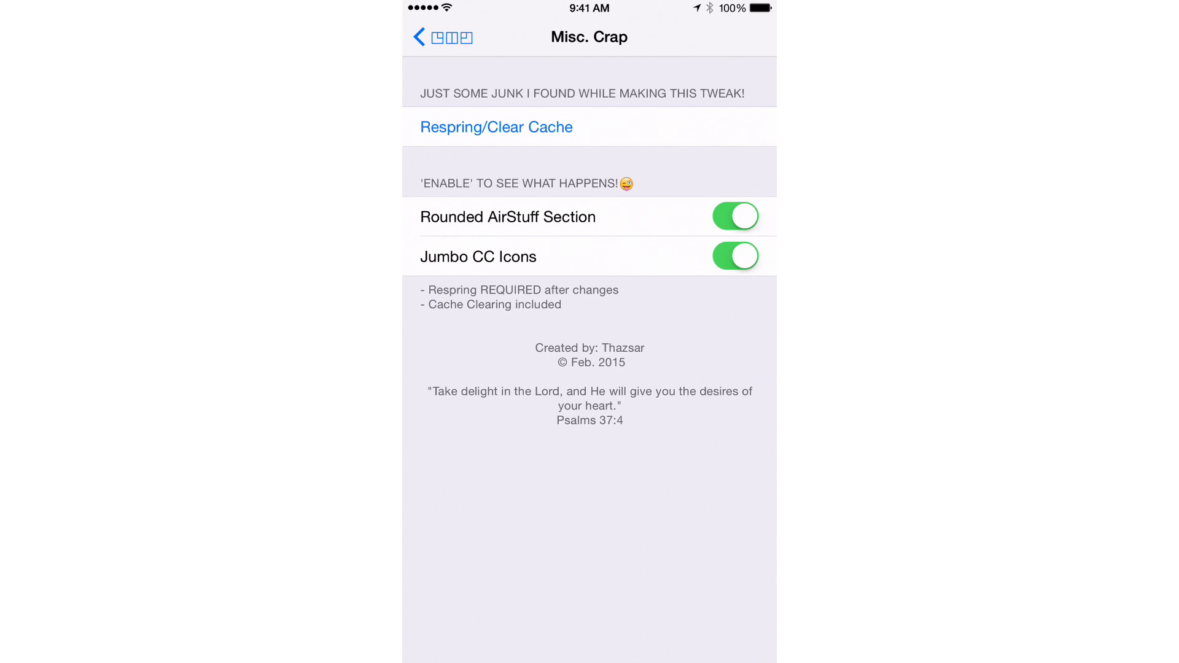
click(429, 37)
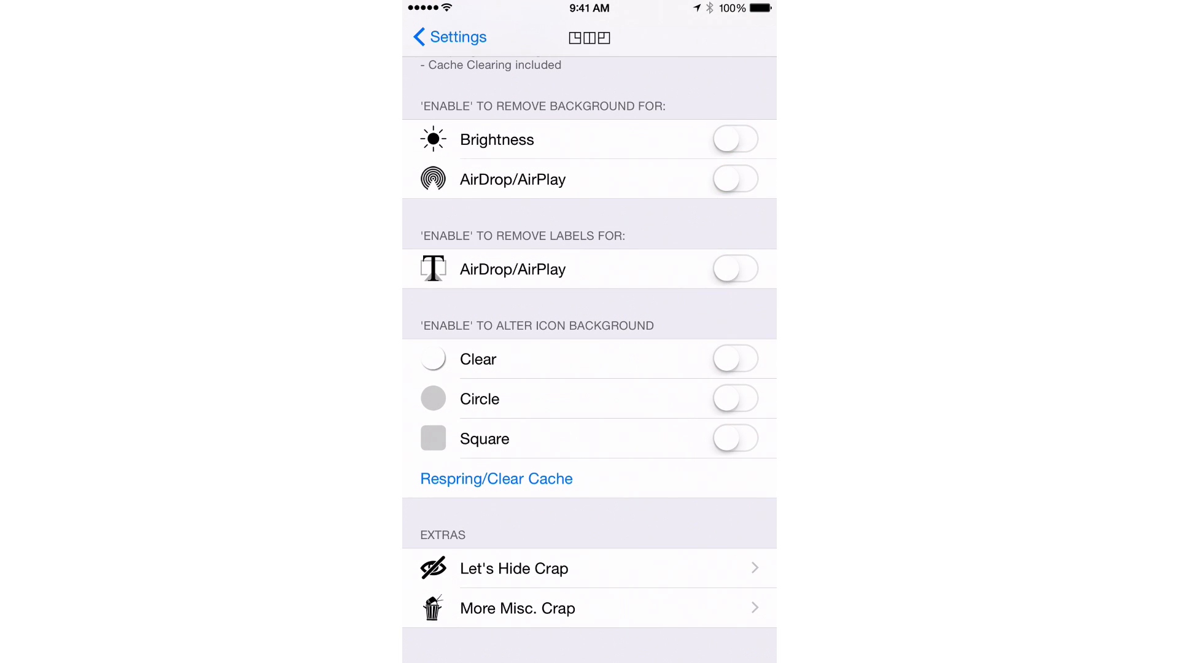
Revisit More Misc. Crap, trigger Respring/Clear Cache, and reach CClean in Cydia's Installed list.
click(514, 568)
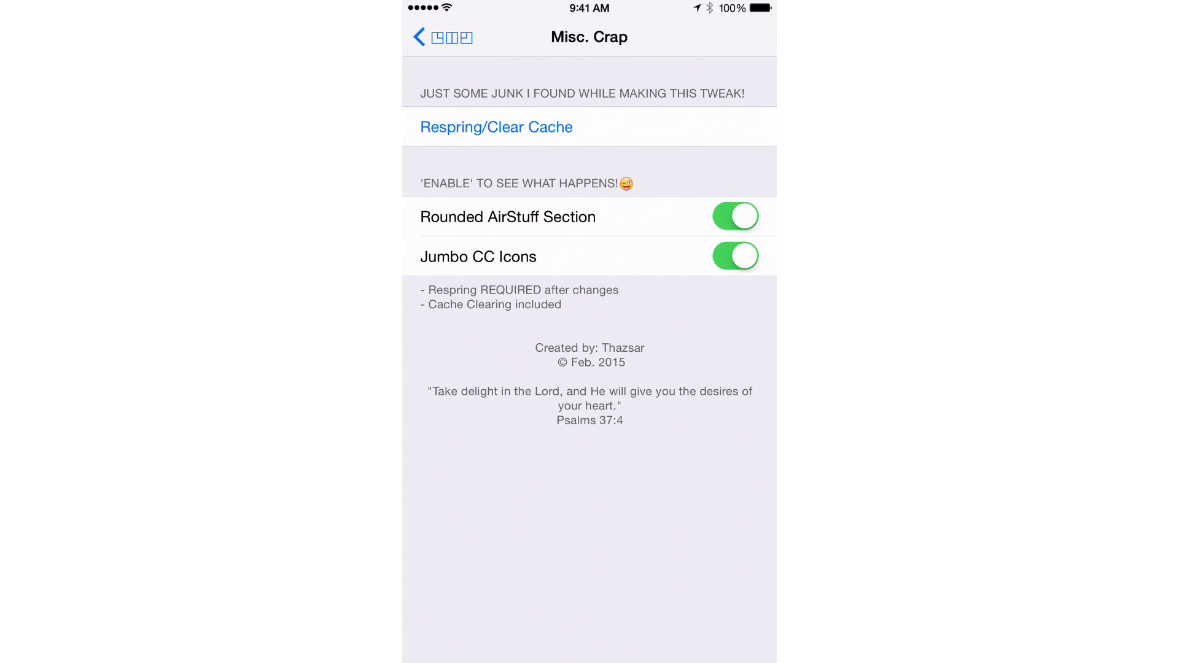
click(495, 126)
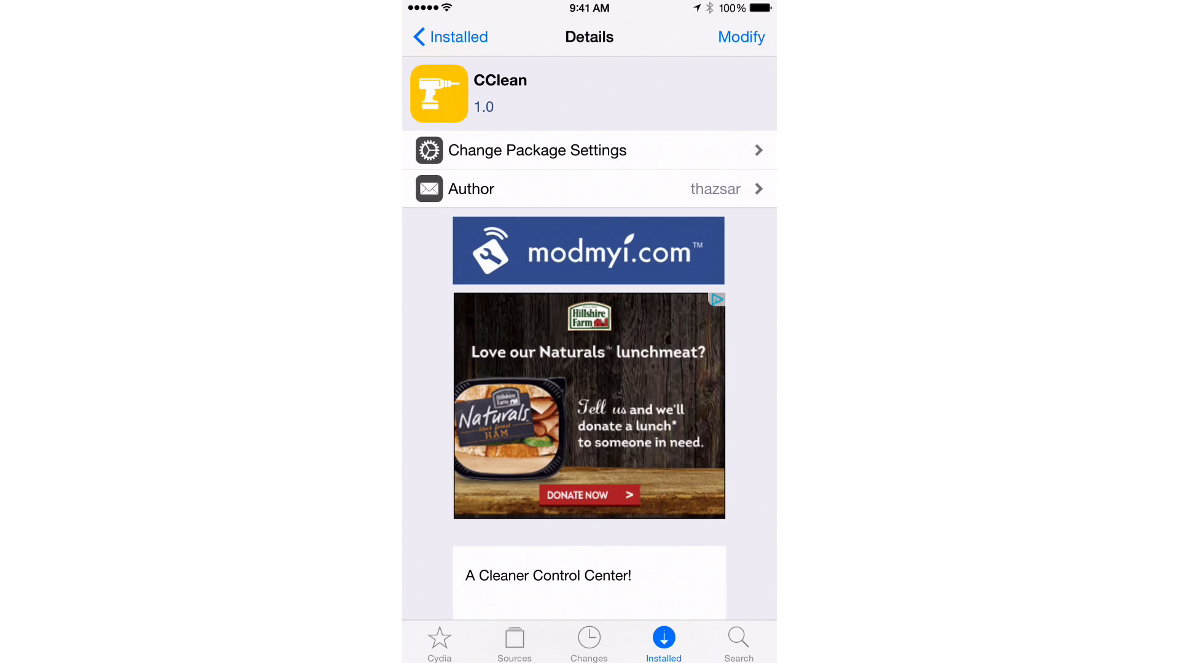
Scroll the Cydia Details page until CClean's description is readable.
scroll(down, 3)
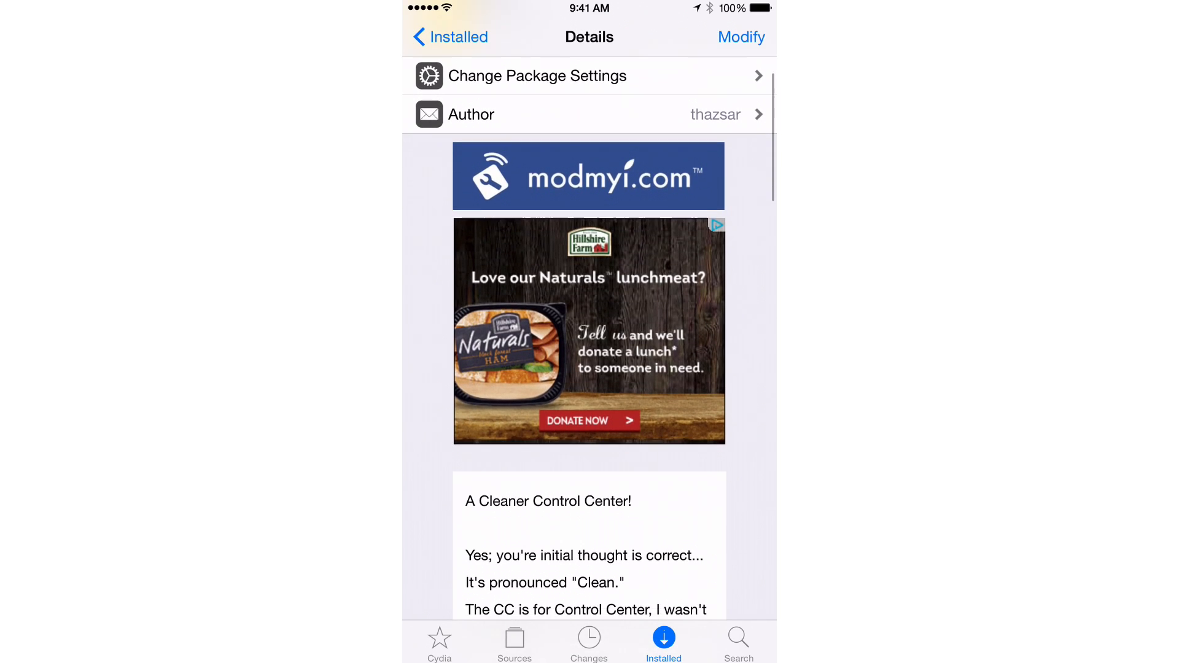
scroll(down, 3)
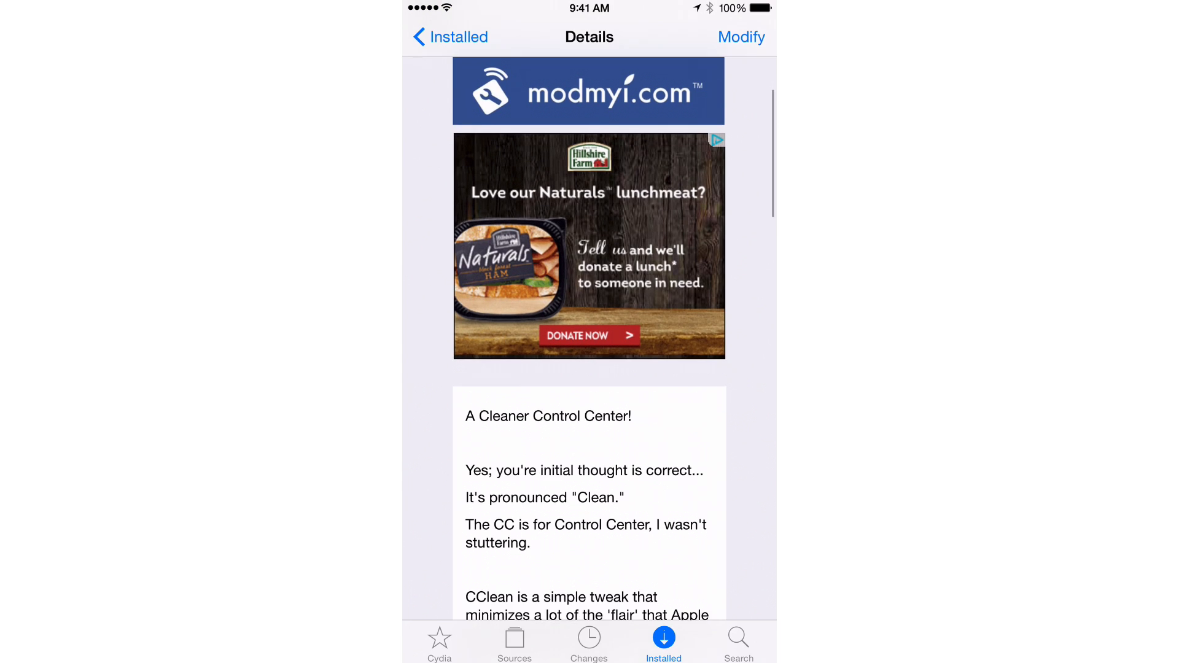
scroll(down, 3)
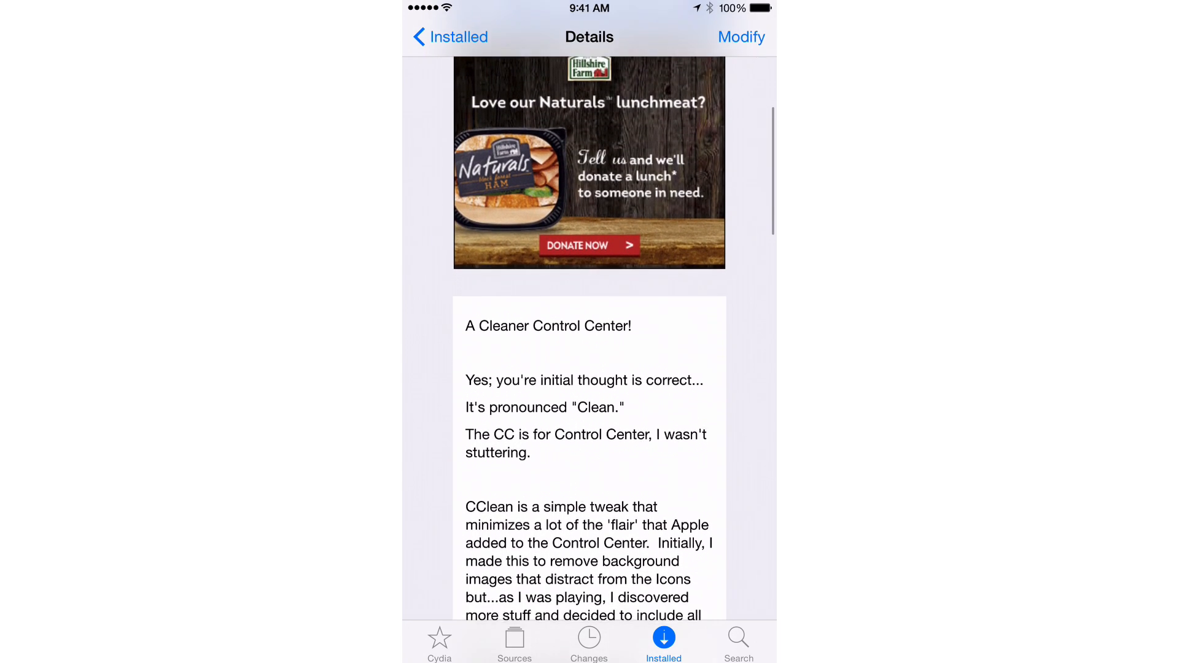